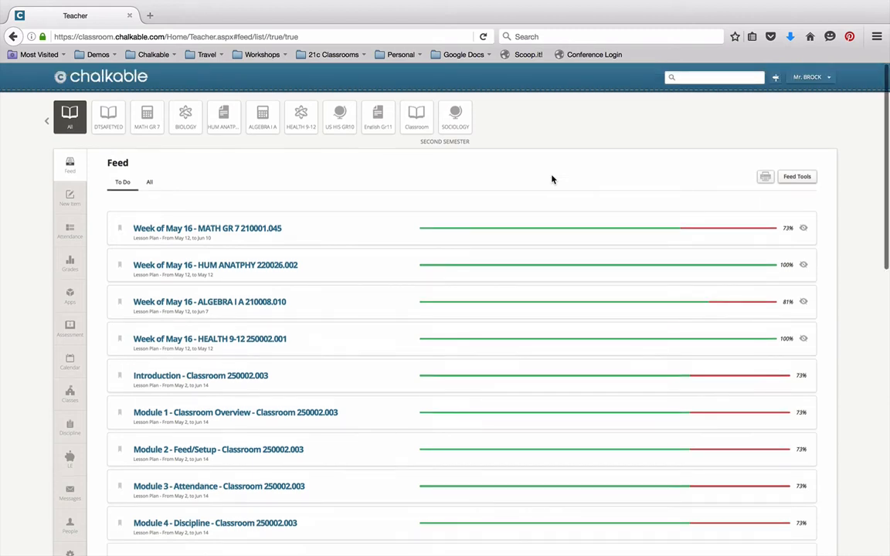
mouse_move(216, 179)
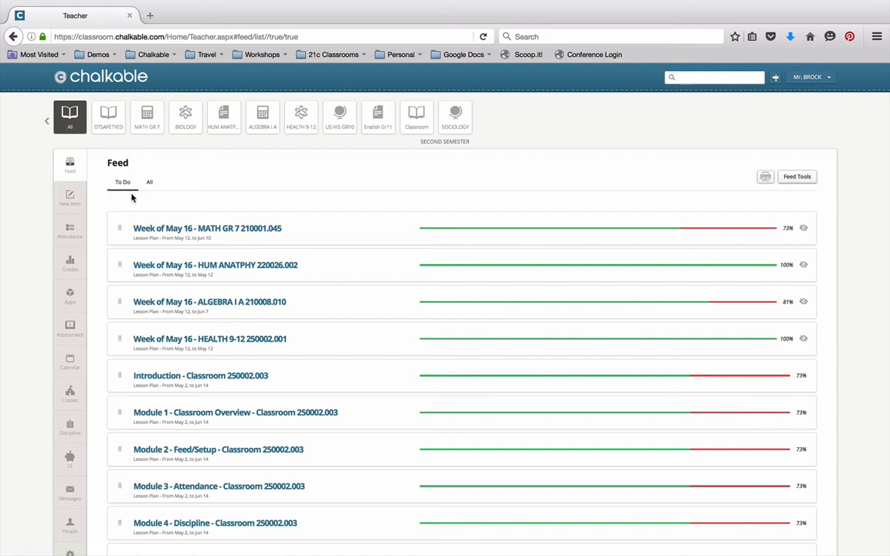
mouse_move(146, 246)
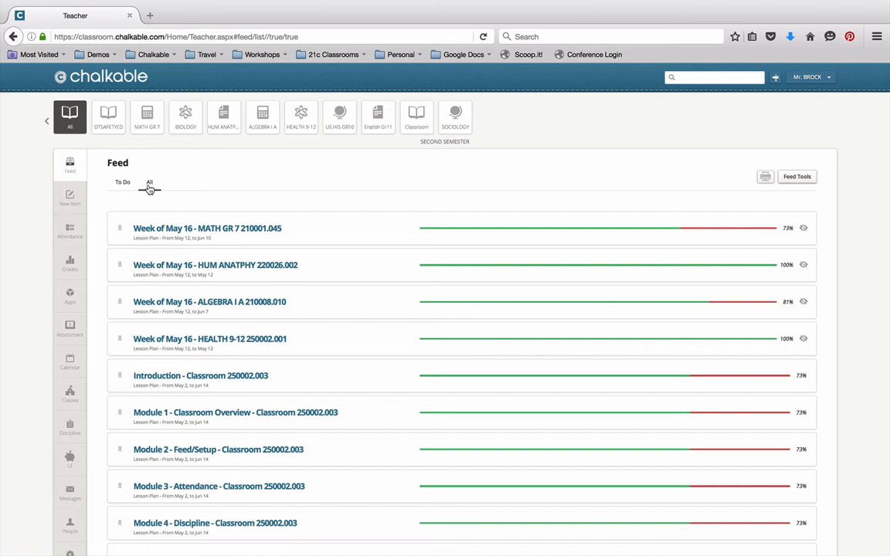
mouse_move(148, 186)
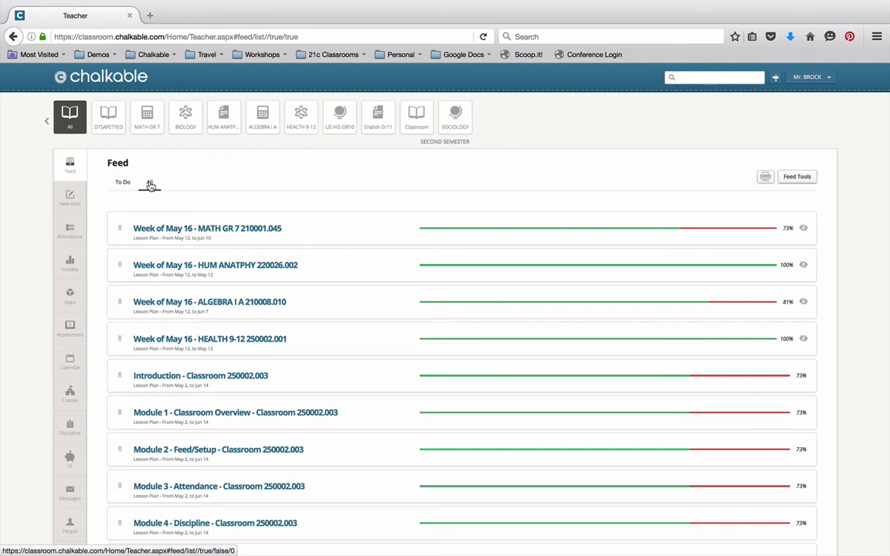
Step: Show all feed items, then mark the week of May 16 Biology and Human Anatomy lesson plans done
left_click(148, 182)
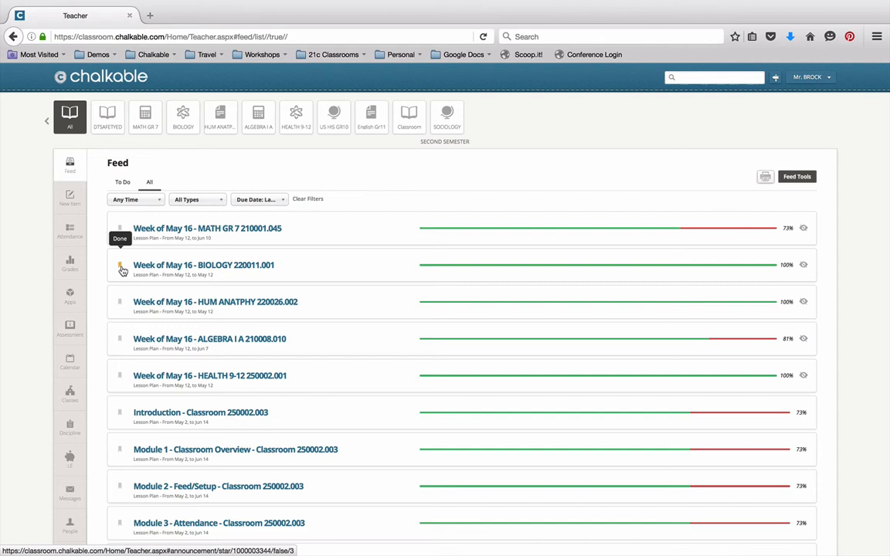
scroll("down", 3)
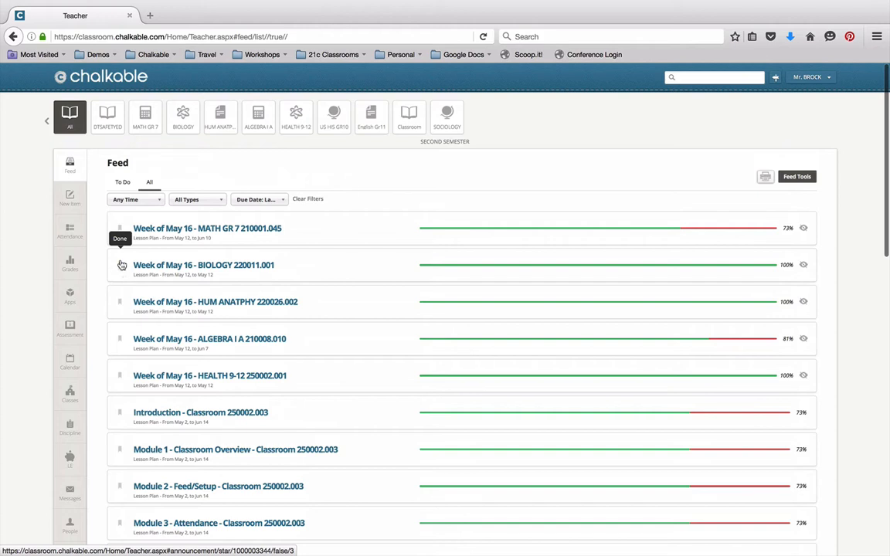
left_click(122, 182)
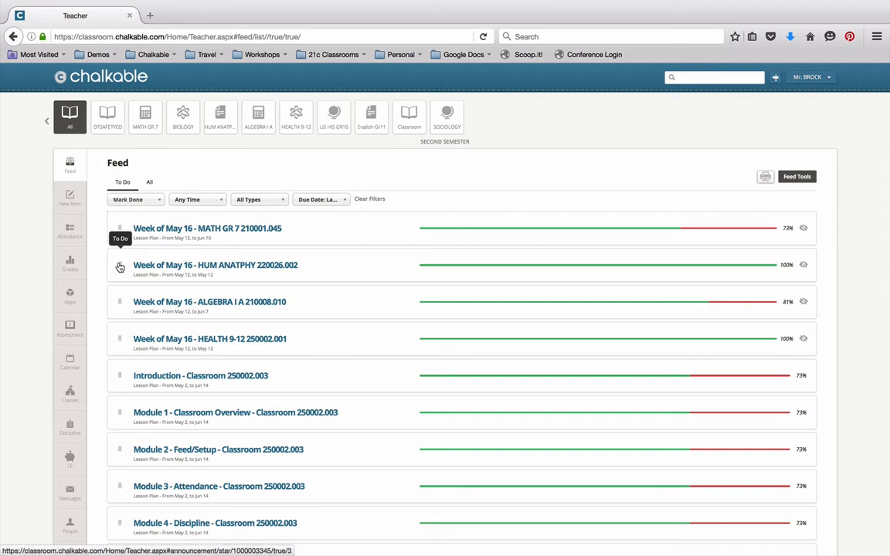
left_click(121, 266)
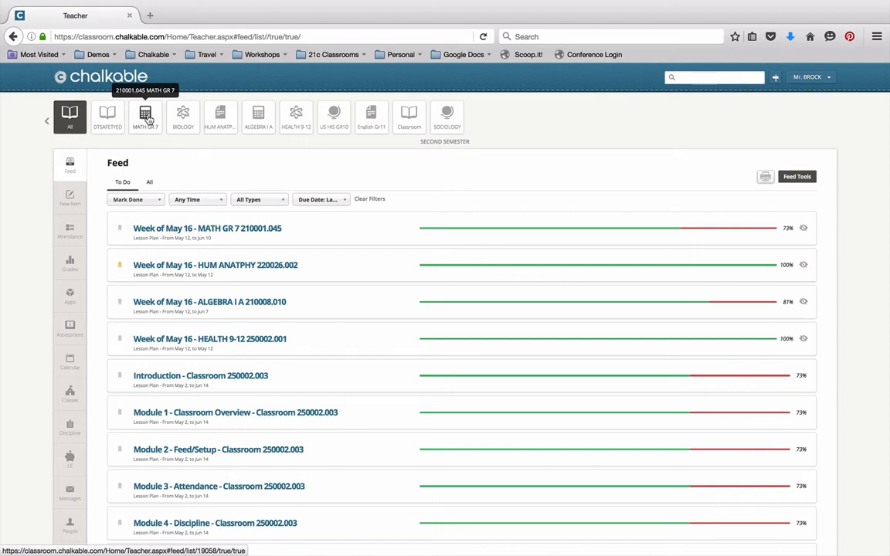
Step: Filter the Feed to MATH GR 7 and mark the Add Sub Integers lesson plan done
left_click(146, 116)
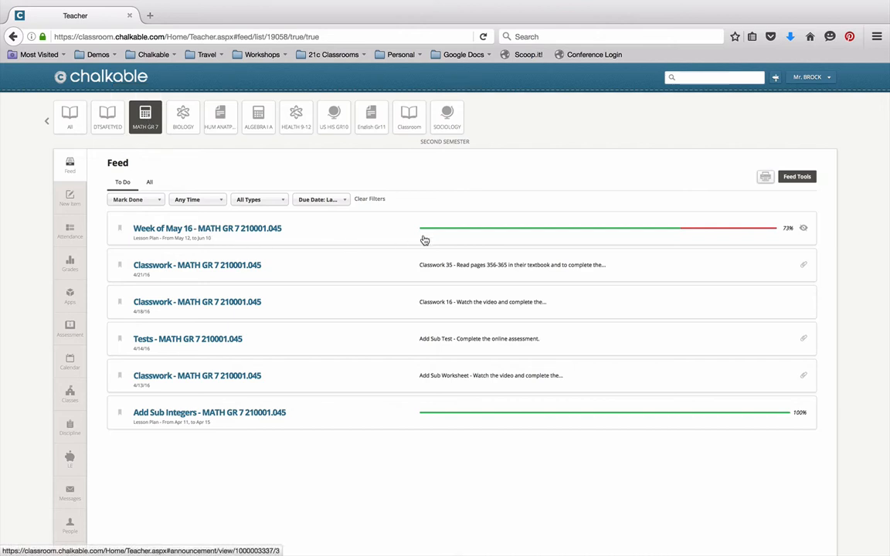
mouse_move(514, 235)
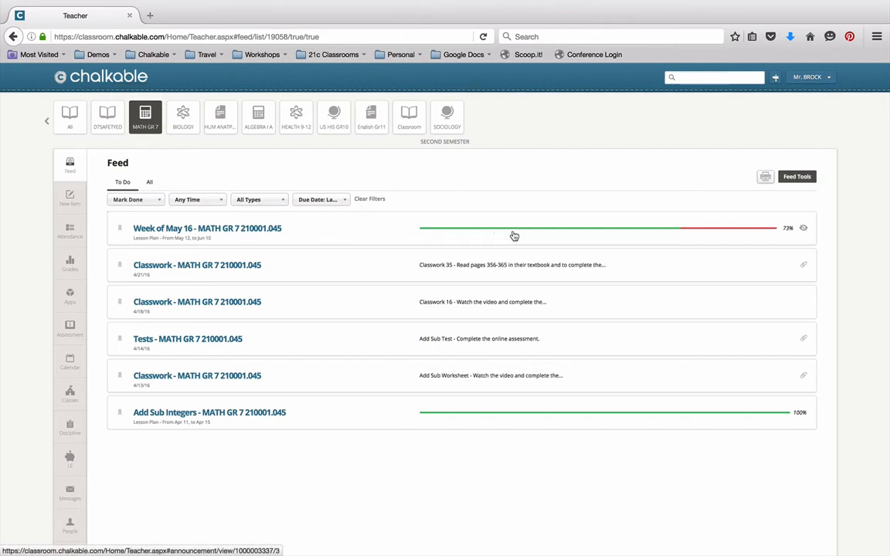
mouse_move(485, 266)
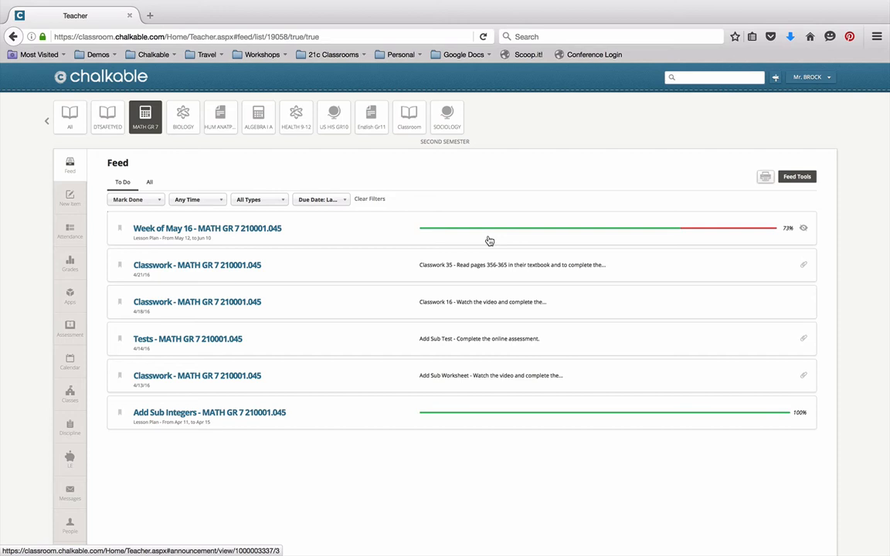
mouse_move(685, 240)
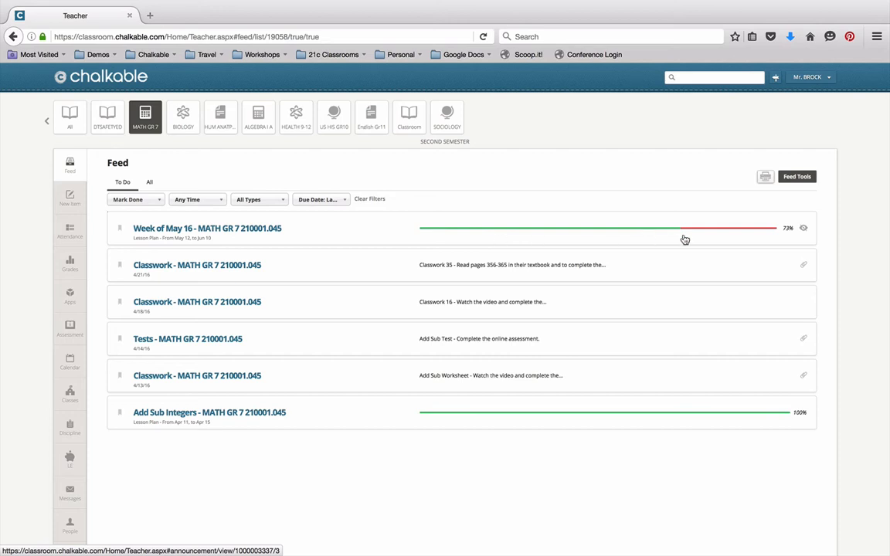
mouse_move(680, 235)
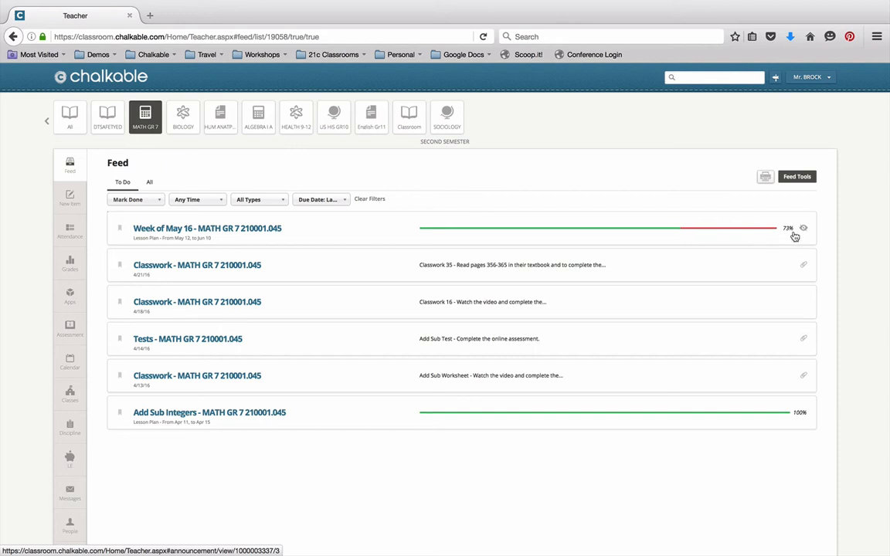
mouse_move(797, 240)
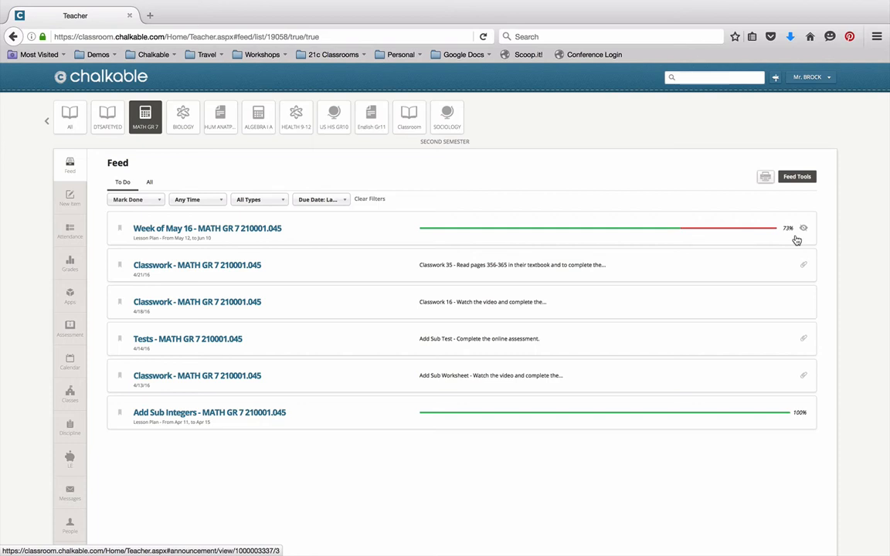
mouse_move(272, 405)
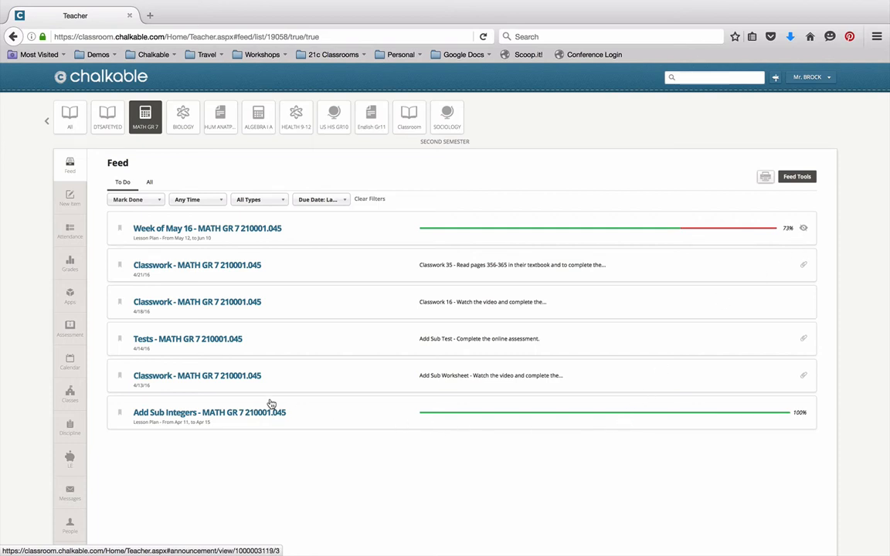
mouse_move(539, 428)
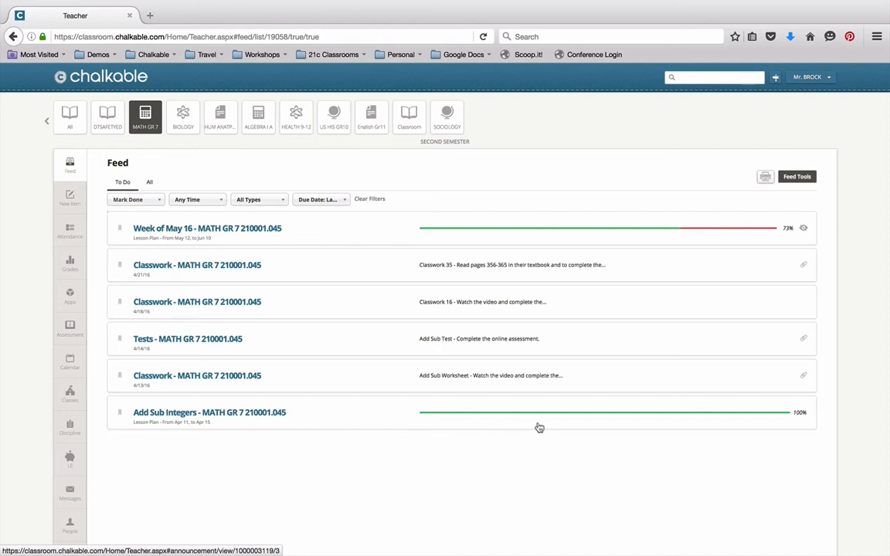
mouse_move(606, 425)
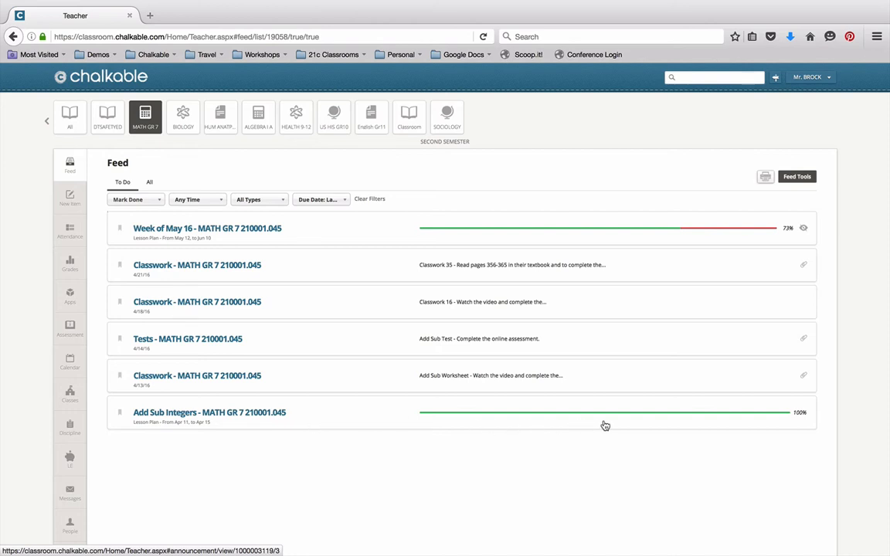
mouse_move(294, 430)
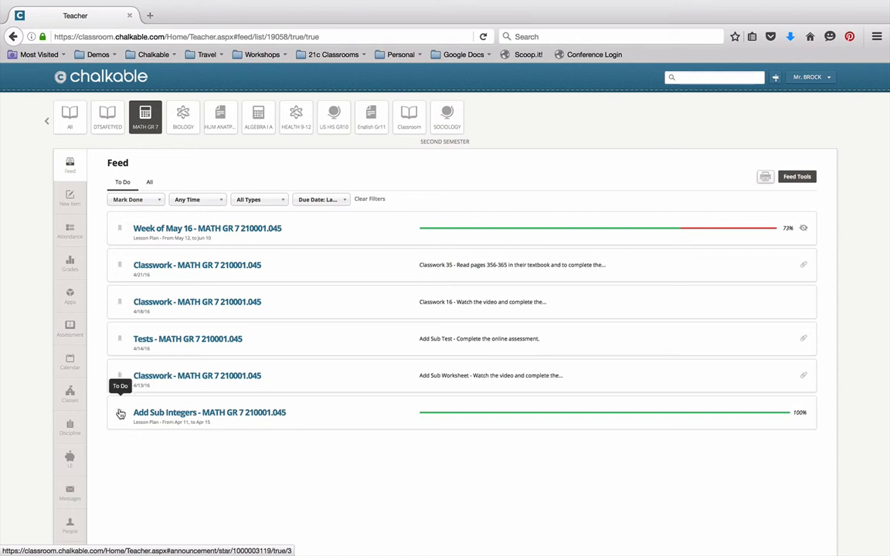
left_click(120, 414)
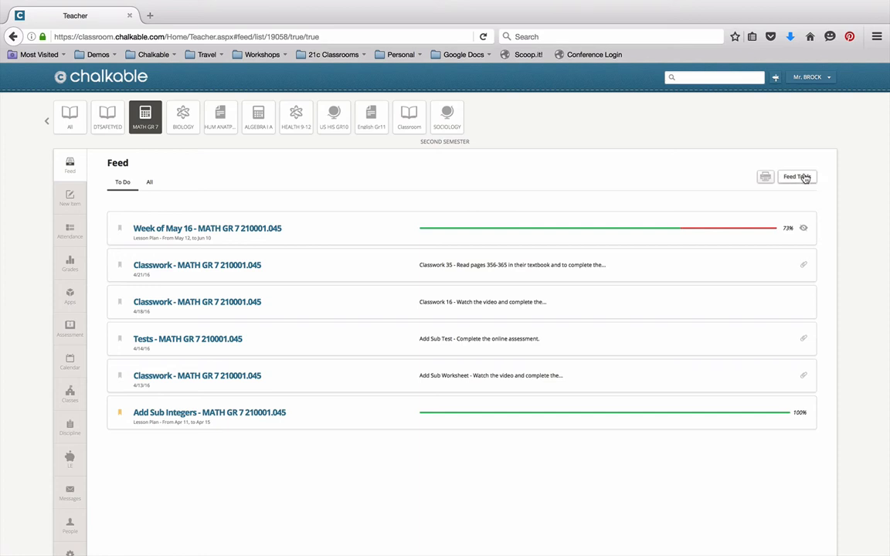
left_click(798, 176)
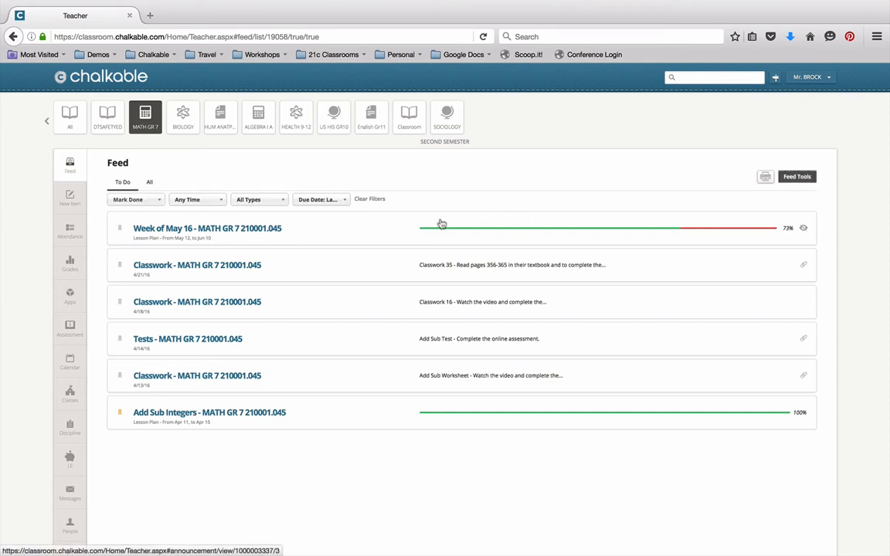
left_click(321, 199)
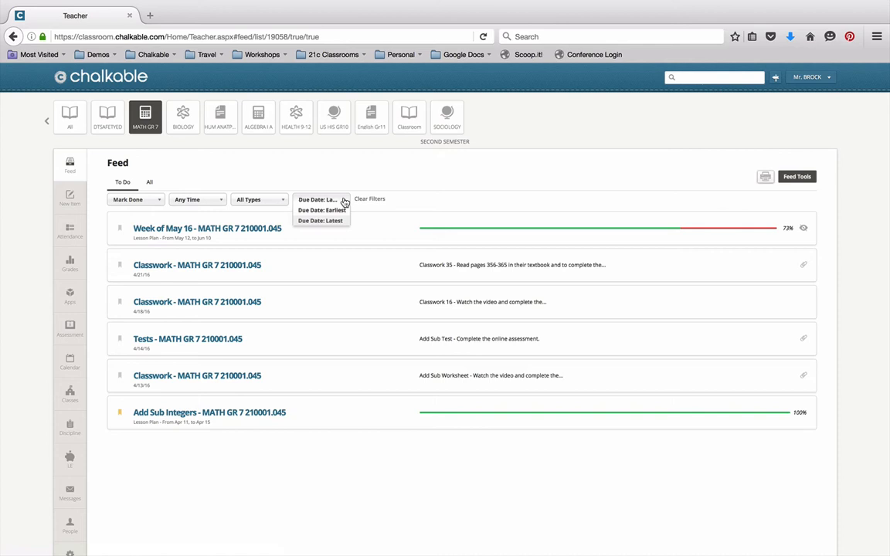
mouse_move(340, 224)
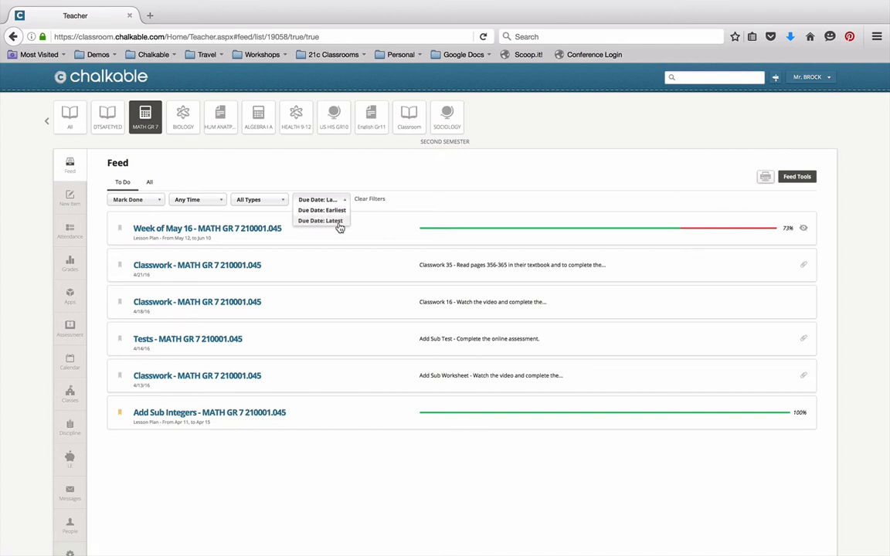
left_click(260, 199)
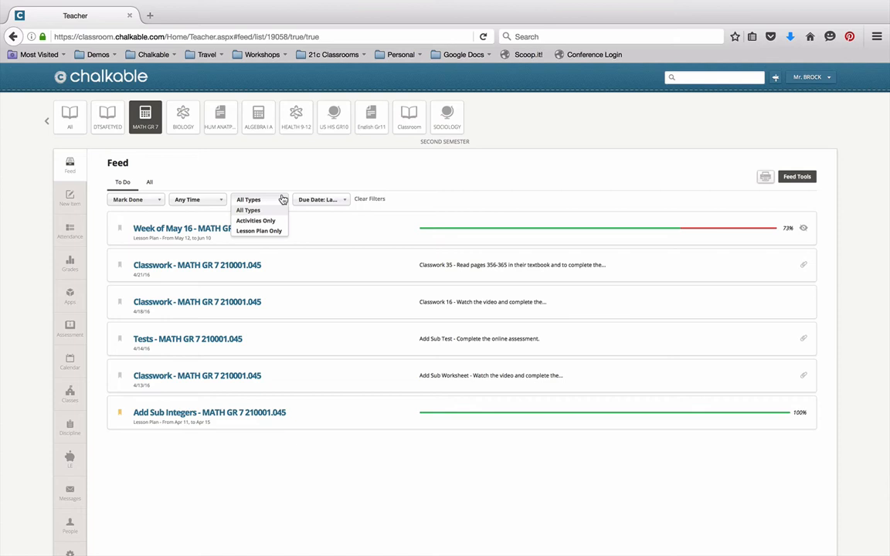
left_click(260, 232)
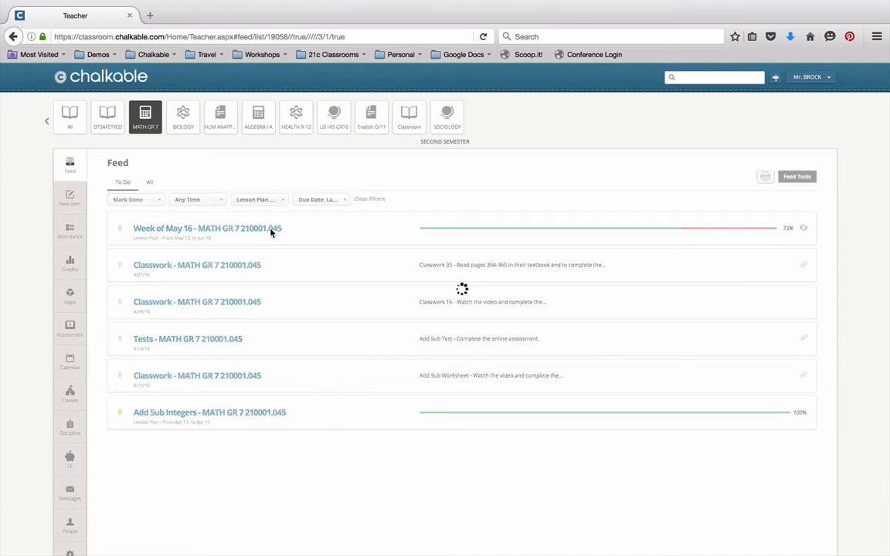
left_click(260, 199)
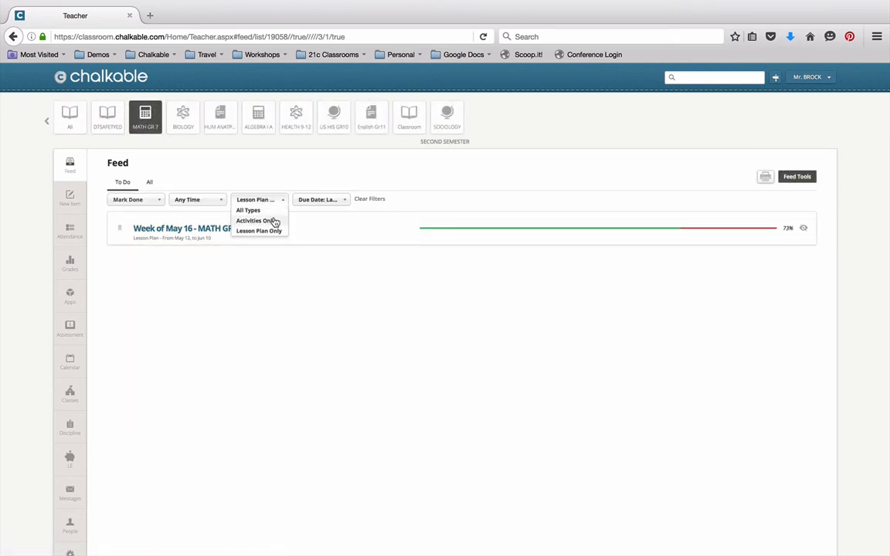
left_click(257, 220)
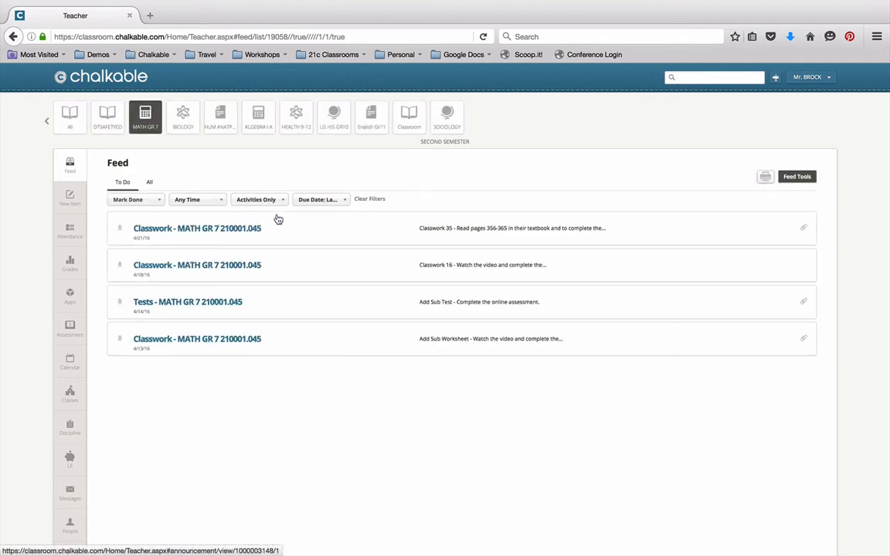
mouse_move(284, 202)
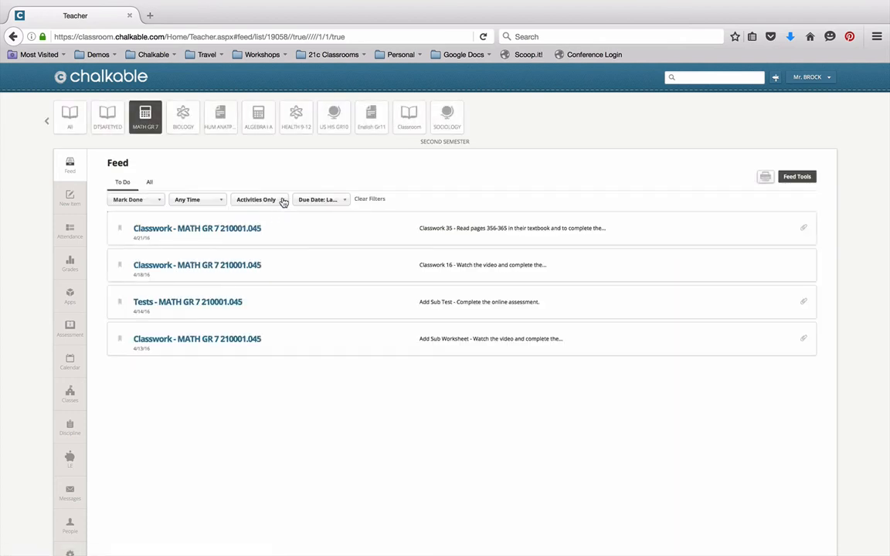
left_click(259, 200)
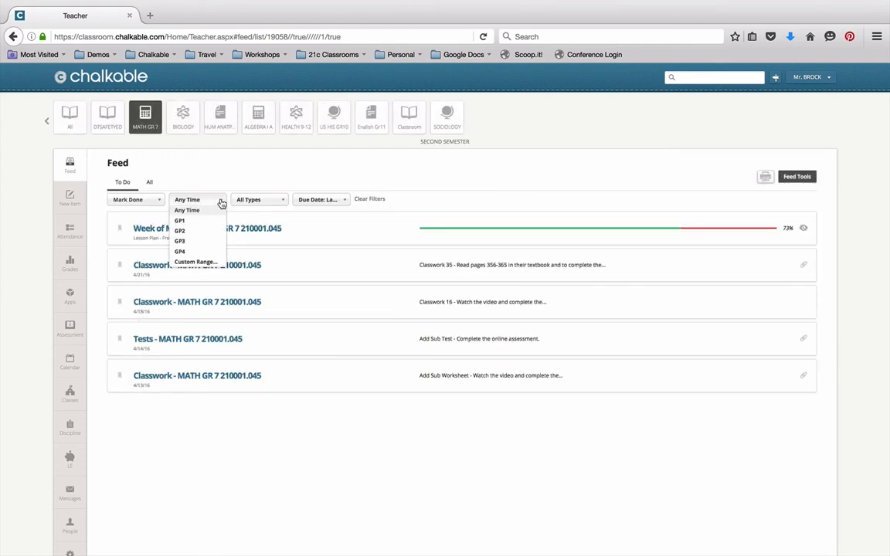
mouse_move(192, 226)
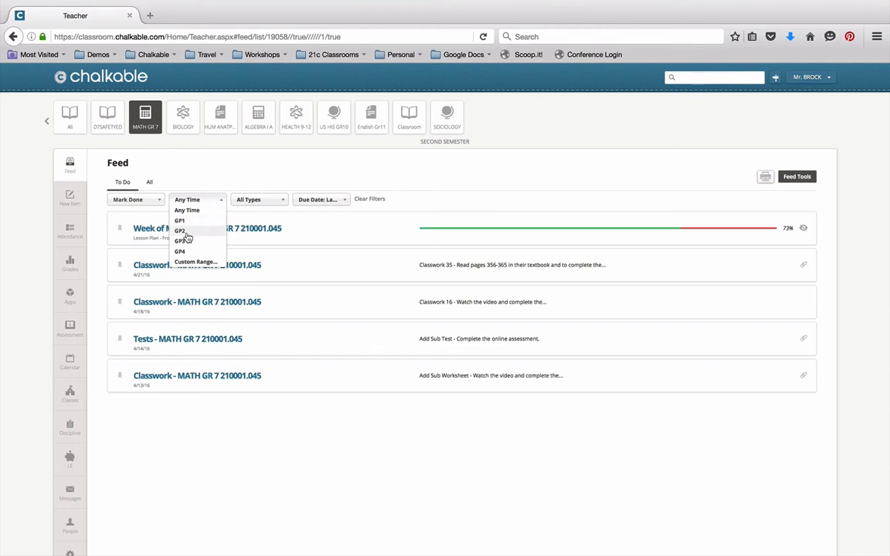
left_click(187, 210)
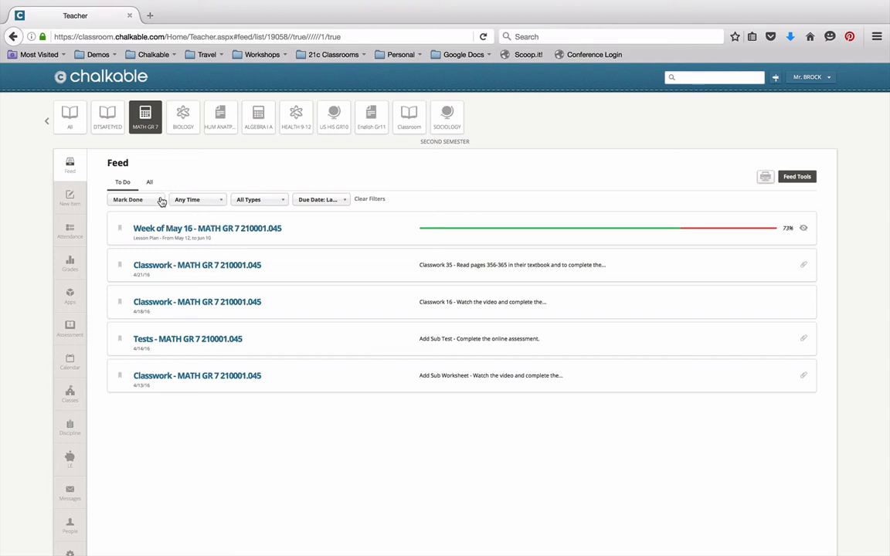
left_click(136, 200)
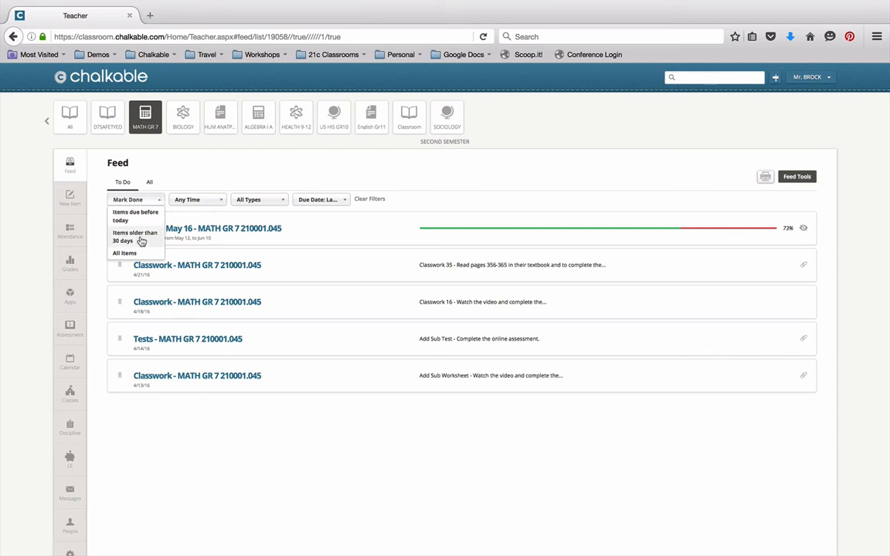
mouse_move(180, 182)
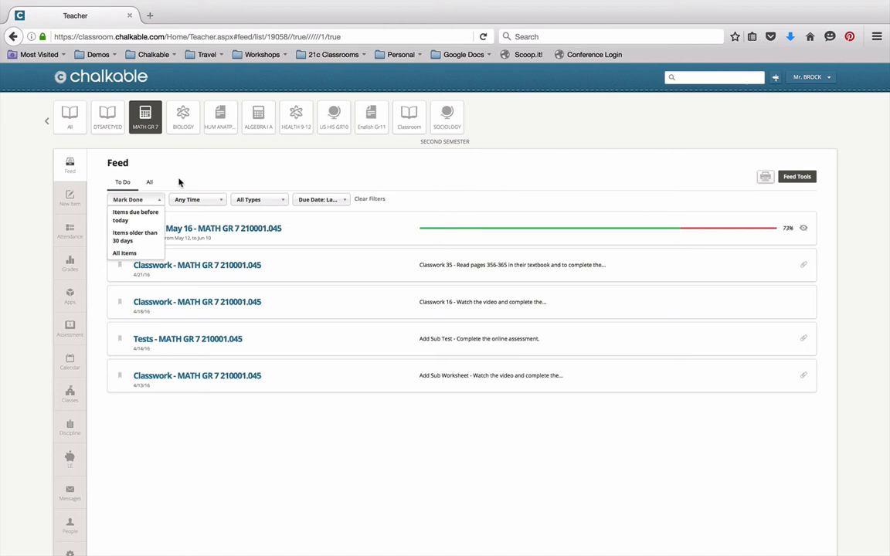
left_click(182, 181)
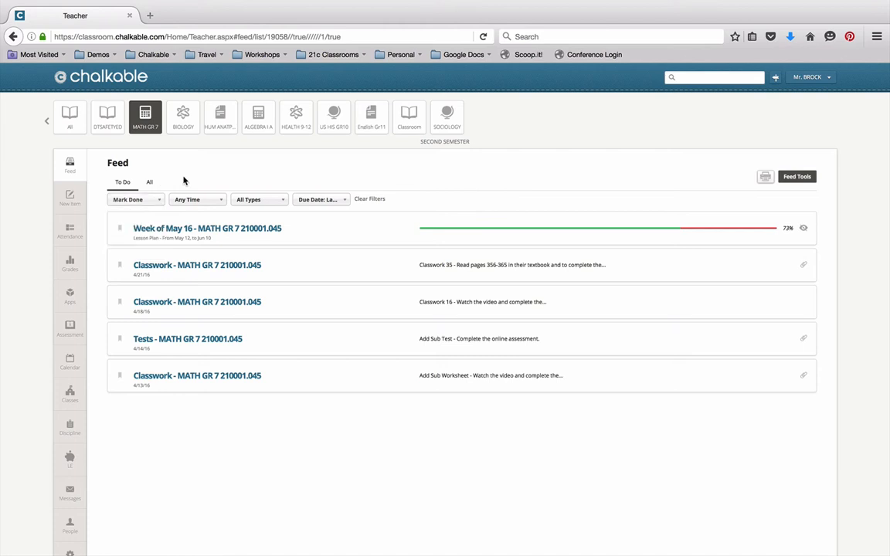
mouse_move(838, 238)
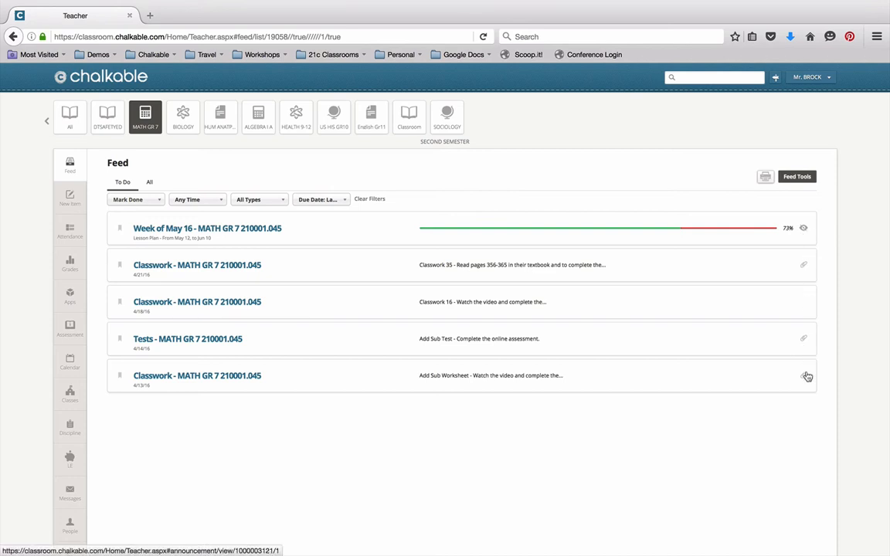
mouse_move(806, 380)
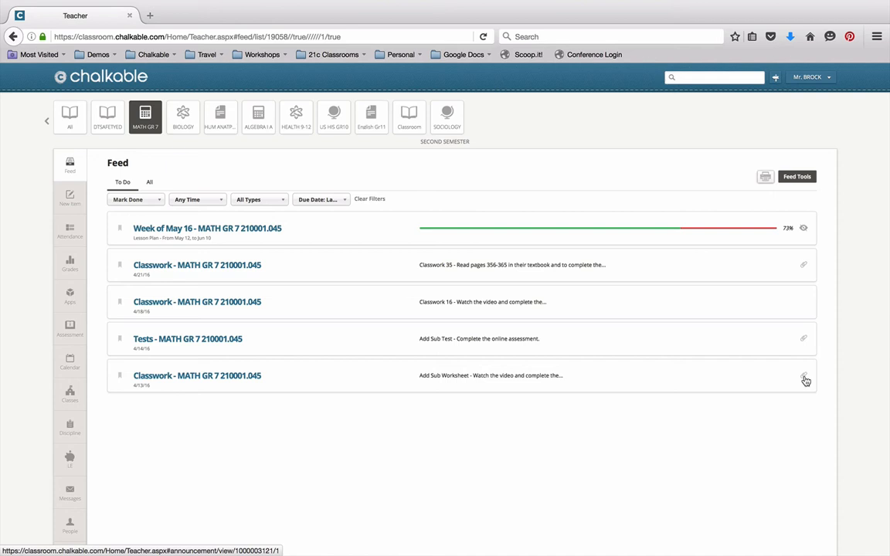
mouse_move(797, 379)
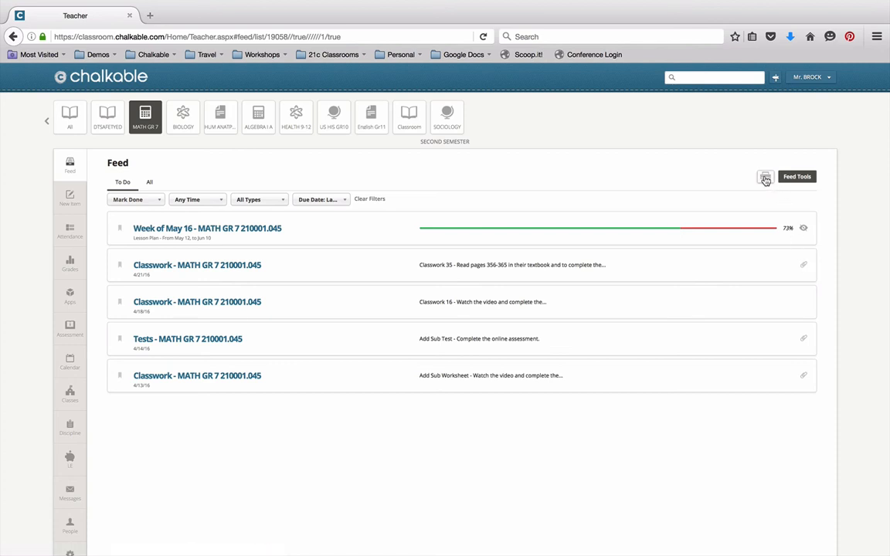
Step: Bring up the Print dialog for the feed, dated 08/10/2015 to 08/07/2016 with activity details
left_click(767, 178)
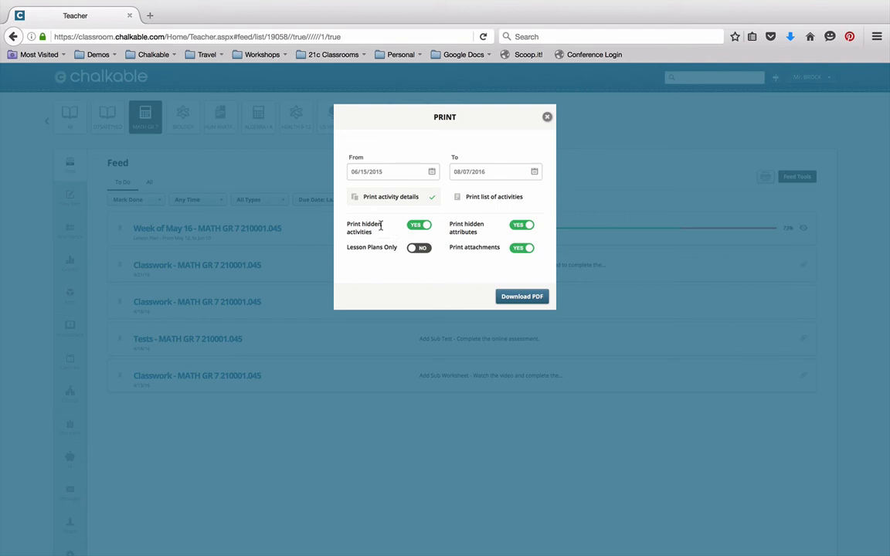
mouse_move(383, 248)
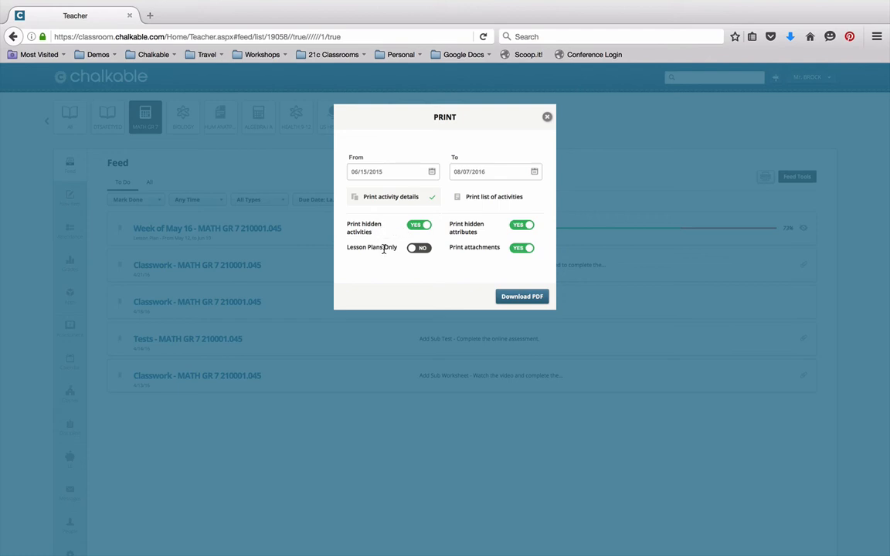